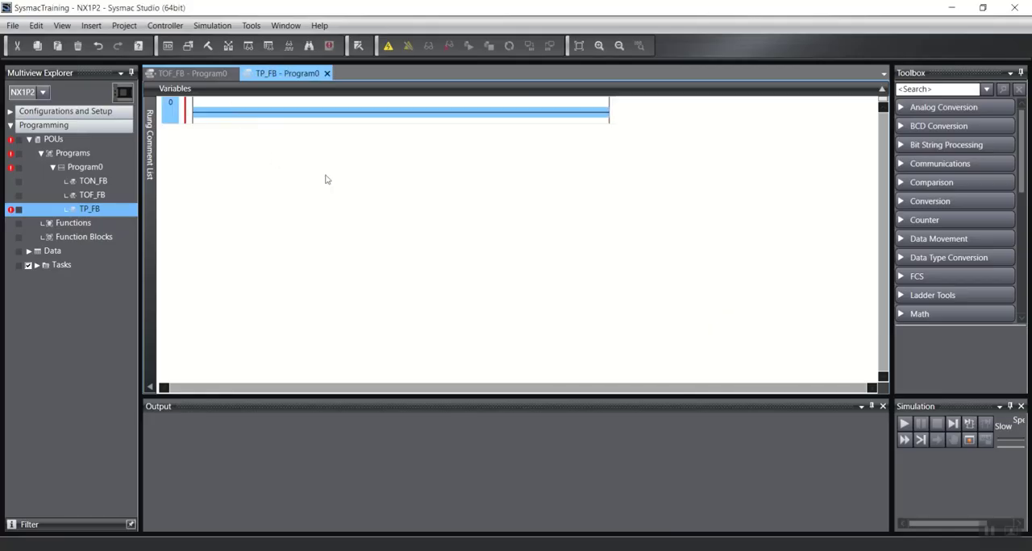
Insert pulse timer TP_1 with contact Start2 on its input and coil Out5 on its output
{"action": "type", "text": "tp"}
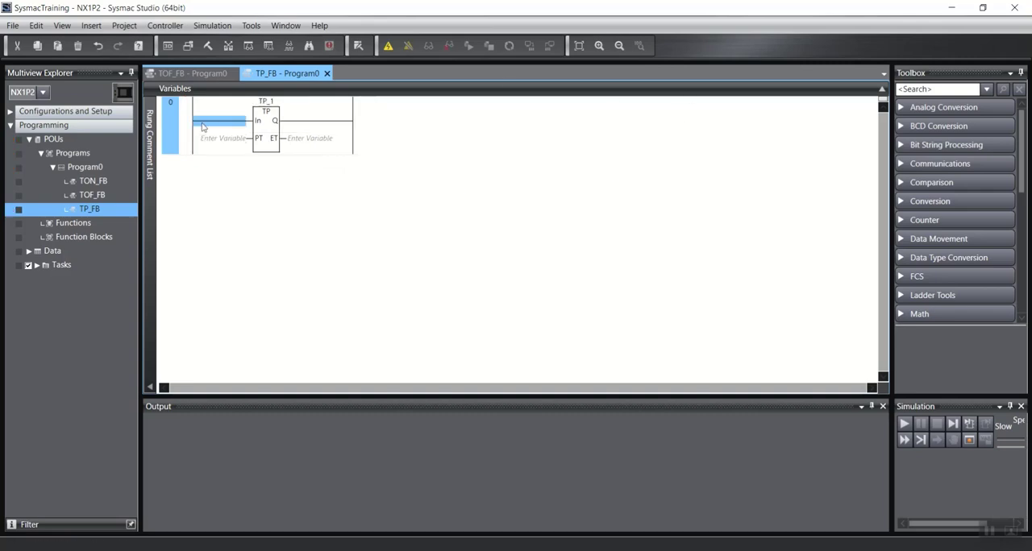
{"action": "mouse_move", "coordinate": [500, 252]}
{"action": "type", "text": "S"}
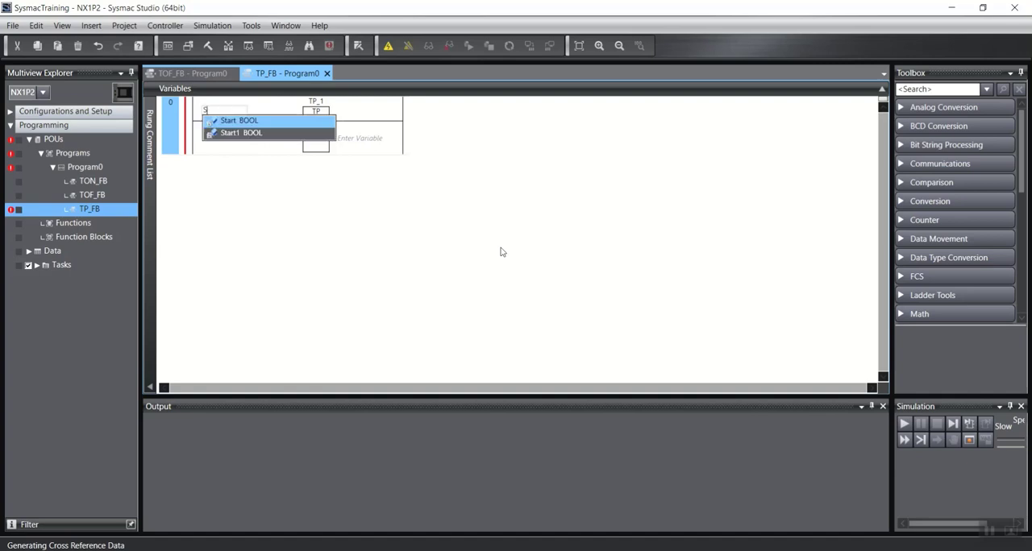
{"action": "type", "text": "tart2"}
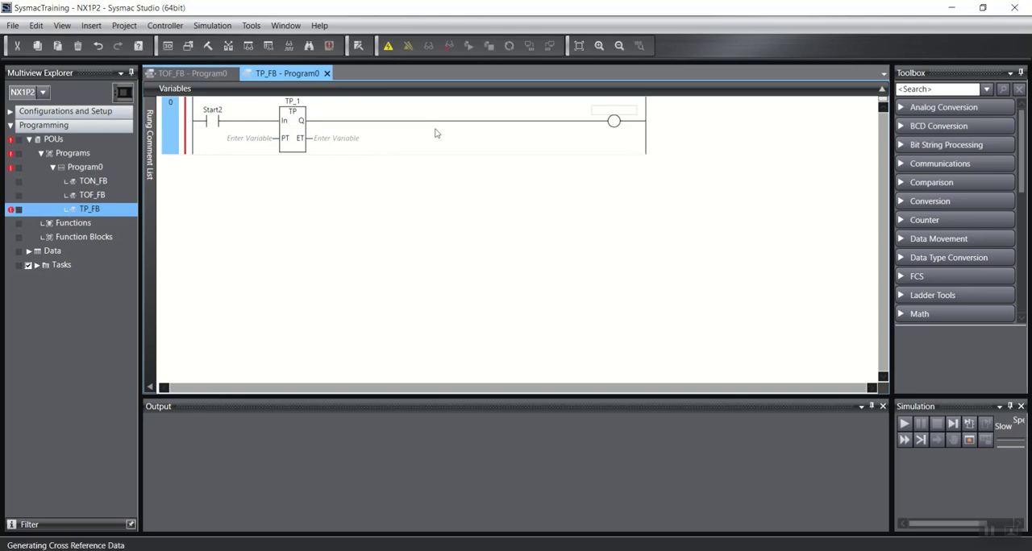
{"action": "type", "text": "Out5"}
{"action": "left_click", "coordinate": [250, 137]}
{"action": "type", "text": "TP_1_"}
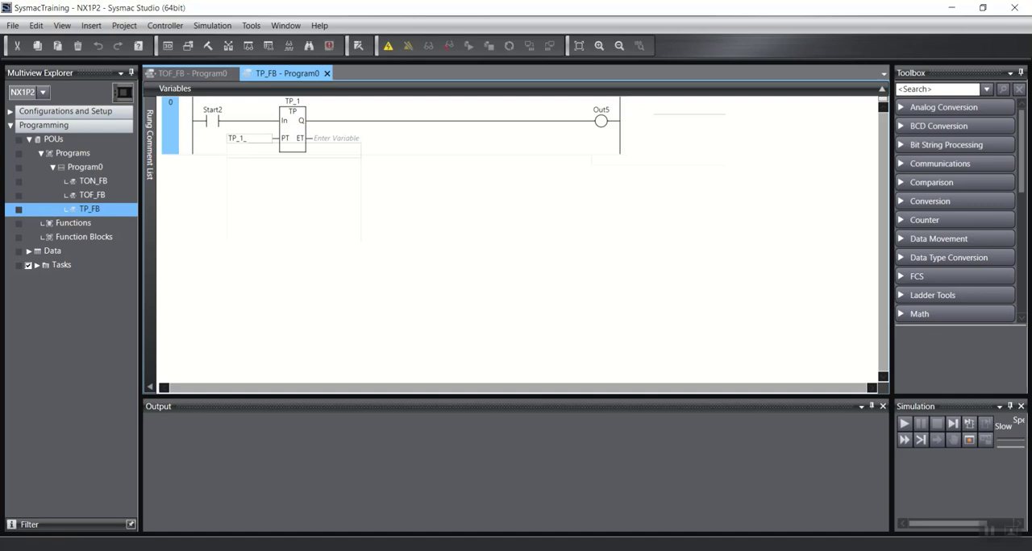
Assign TP_1_Time to the PT preset and TP_1_ET to the ET elapsed-time output
{"action": "type", "text": "T"}
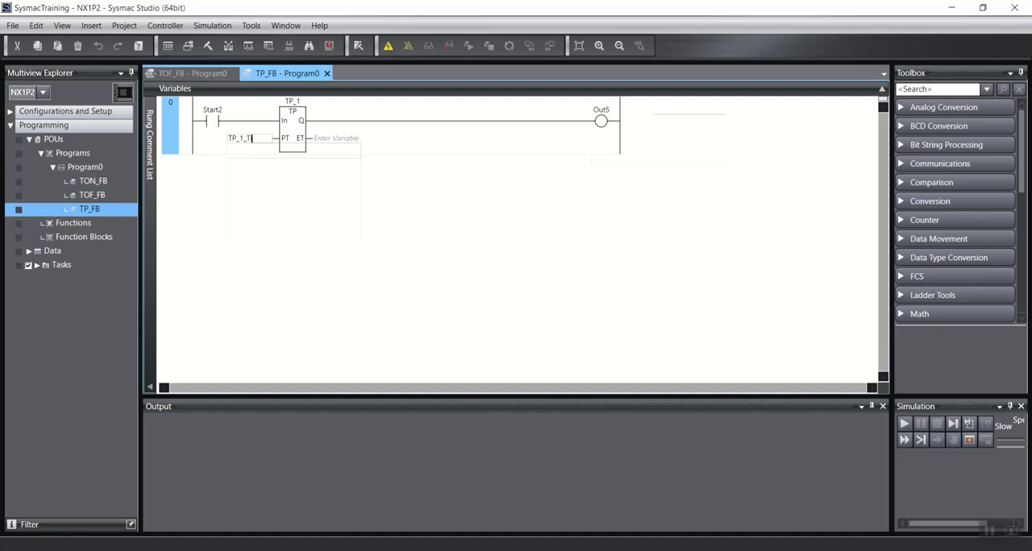
{"action": "key", "text": "Return"}
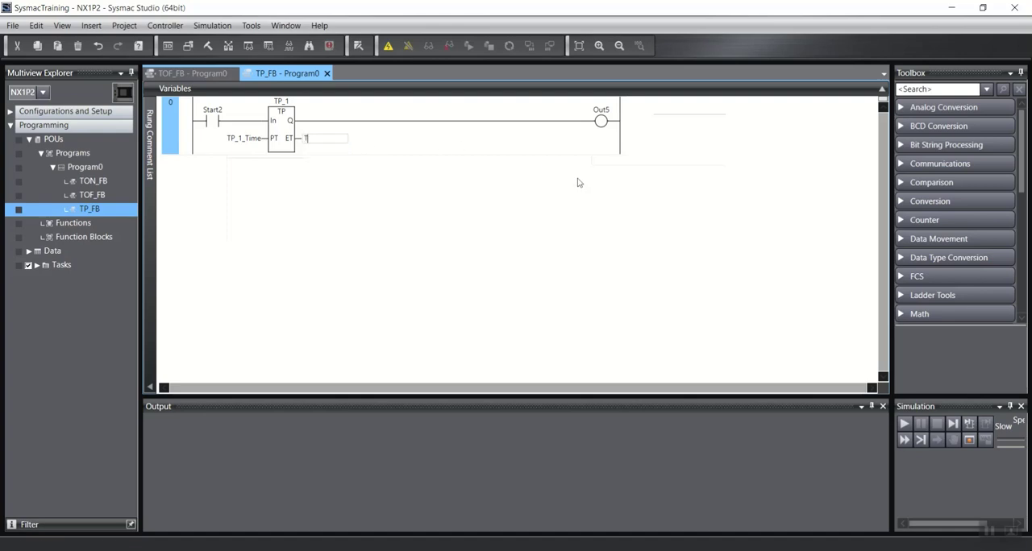
{"action": "type", "text": "P_1_ET"}
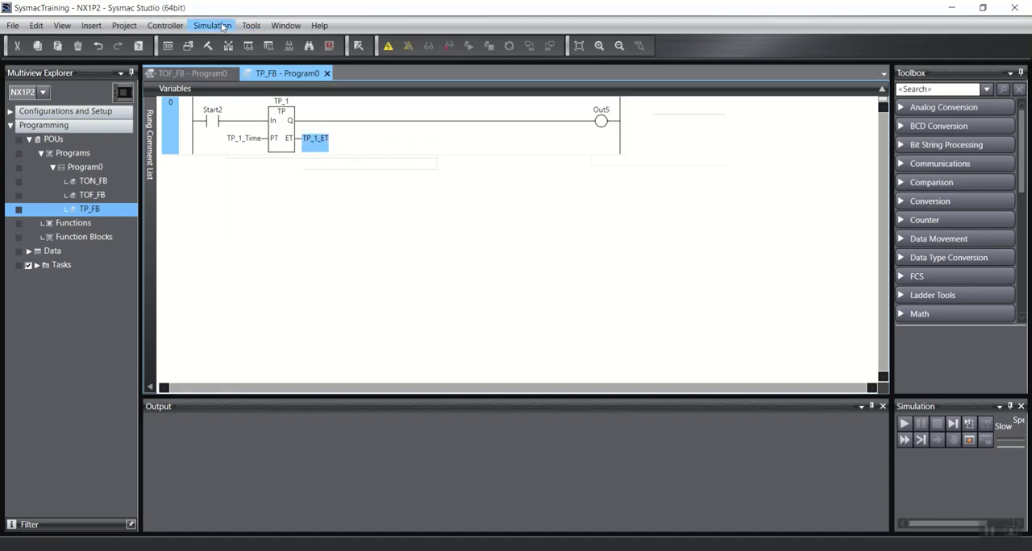
Start the simulator in RUN mode and set Start2 True so Out5 pulses on
{"action": "left_click", "coordinate": [213, 25]}
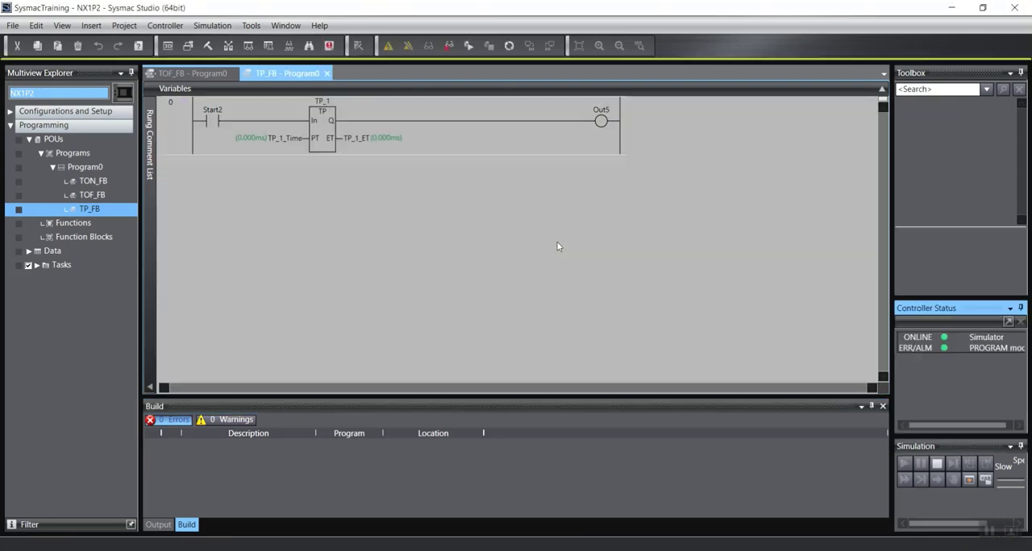
{"action": "left_click", "coordinate": [903, 463]}
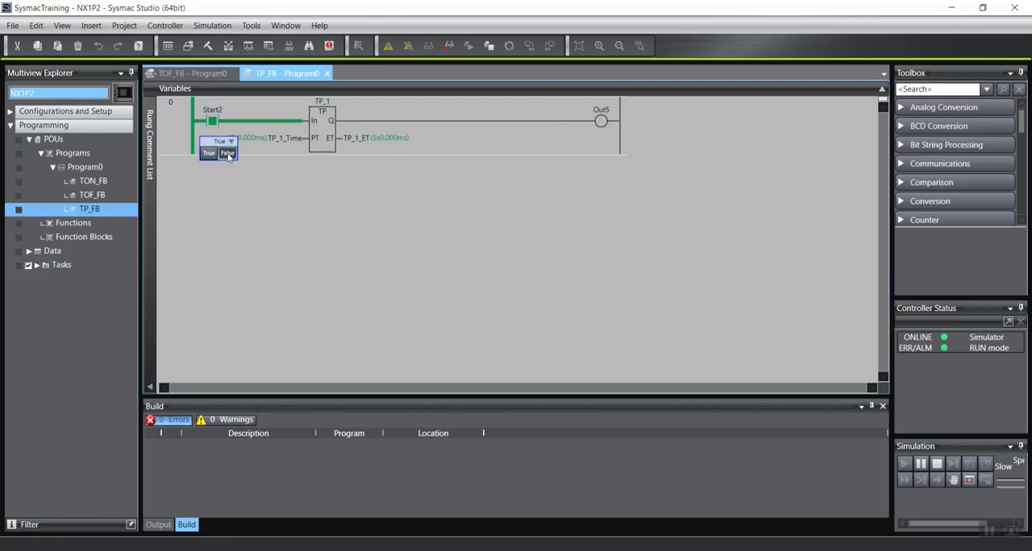
{"action": "left_click", "coordinate": [208, 154]}
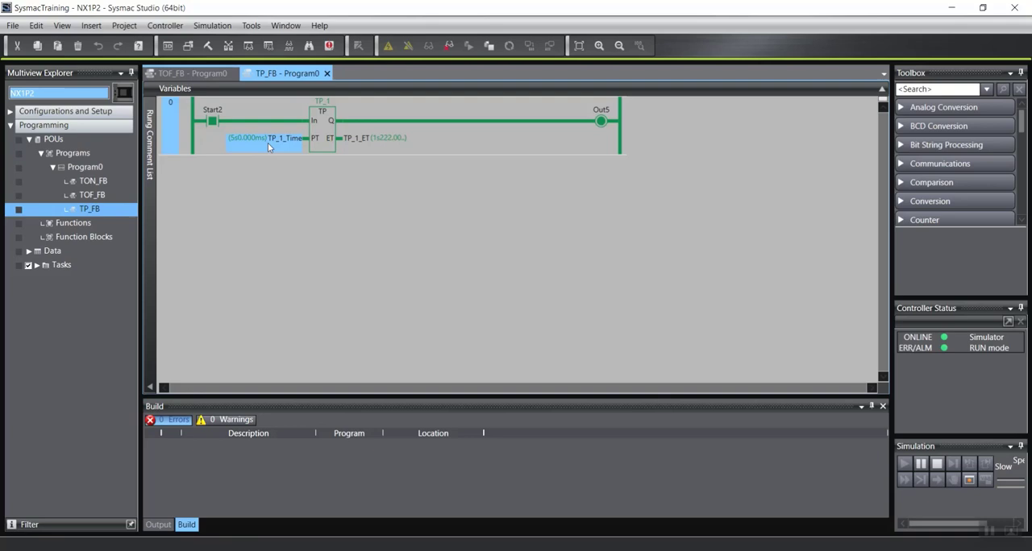
{"action": "mouse_move", "coordinate": [600, 121]}
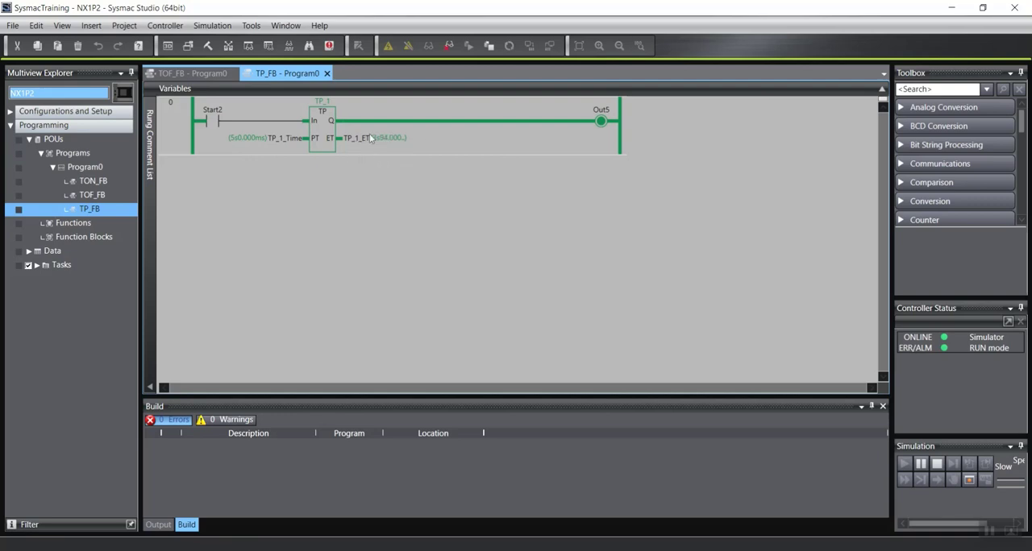
{"action": "mouse_move", "coordinate": [254, 130]}
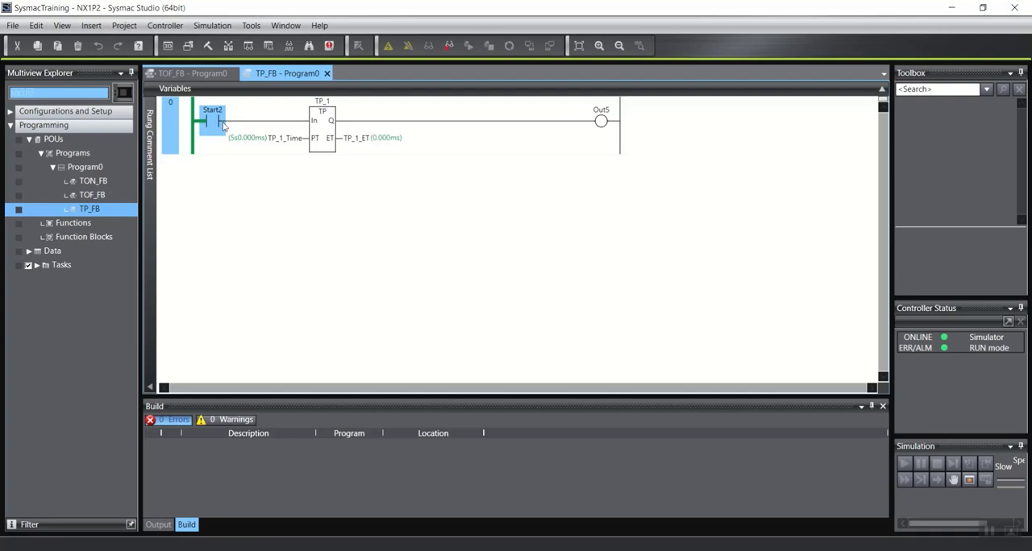
Set Start2 True again from its value menu to retrigger the TP_1 pulse
{"action": "right_click", "coordinate": [213, 120]}
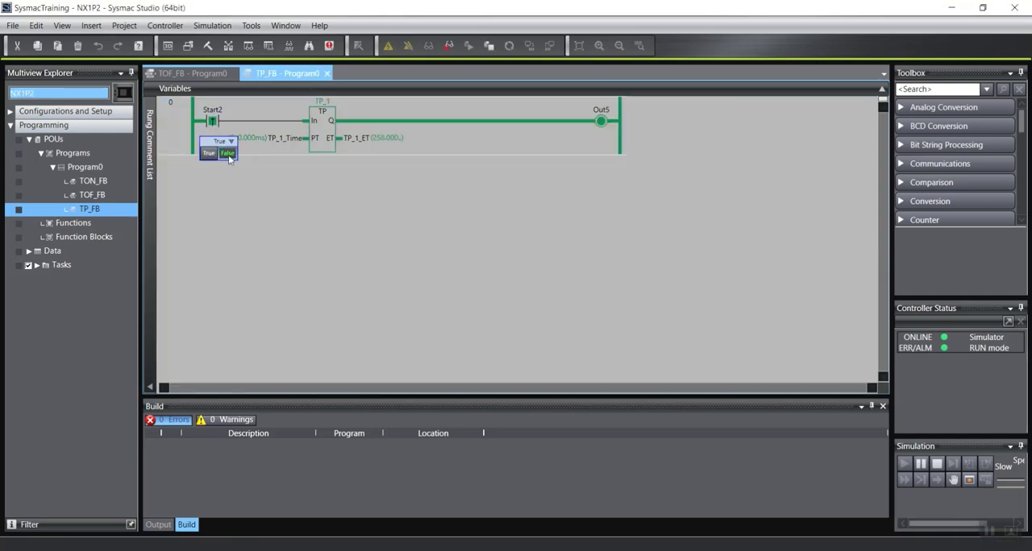
{"action": "left_click", "coordinate": [227, 153]}
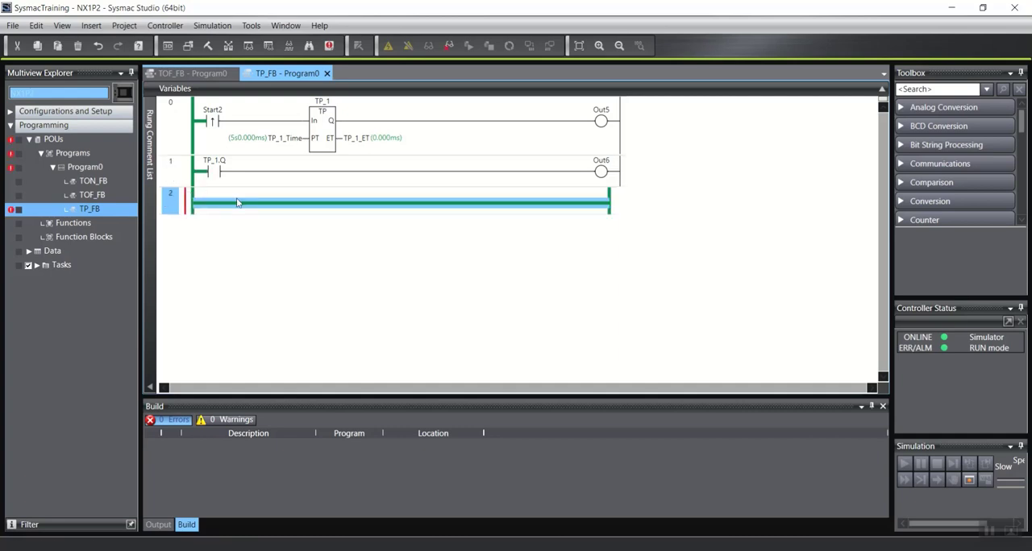
Add a MOVE block copying TP_1_ET into TP_1_myET on the third rung
{"action": "type", "text": "mov"}
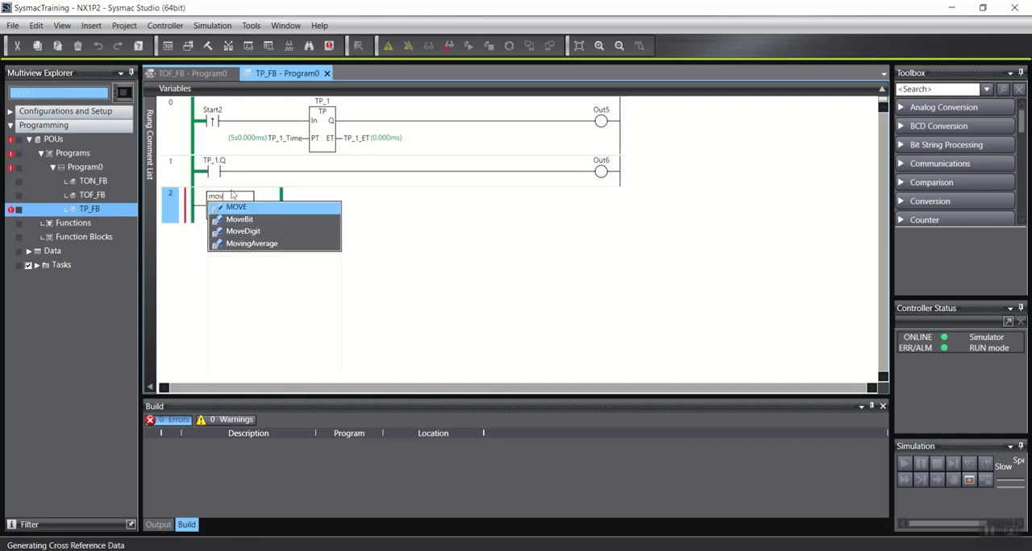
{"action": "left_click", "coordinate": [235, 206]}
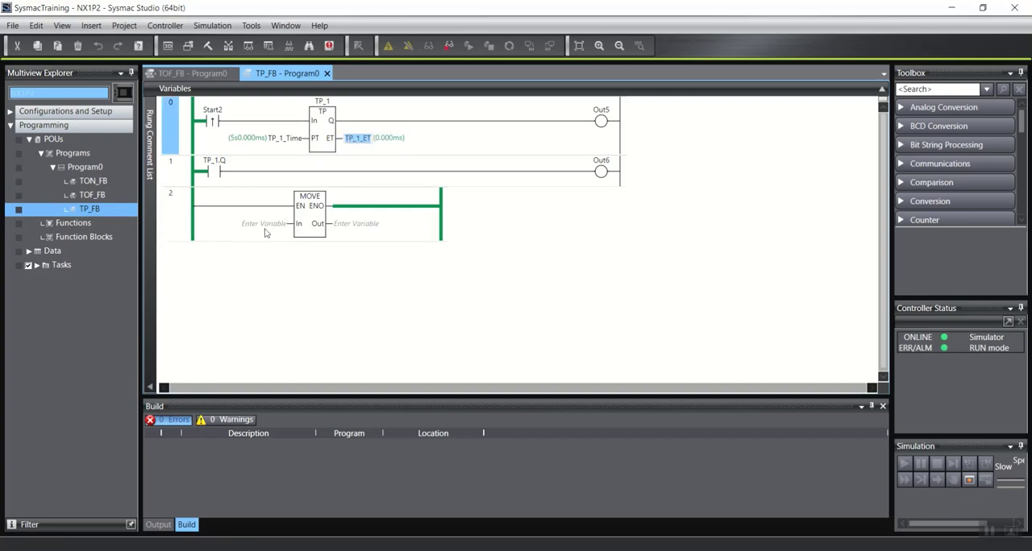
{"action": "type", "text": "TP_1_ET"}
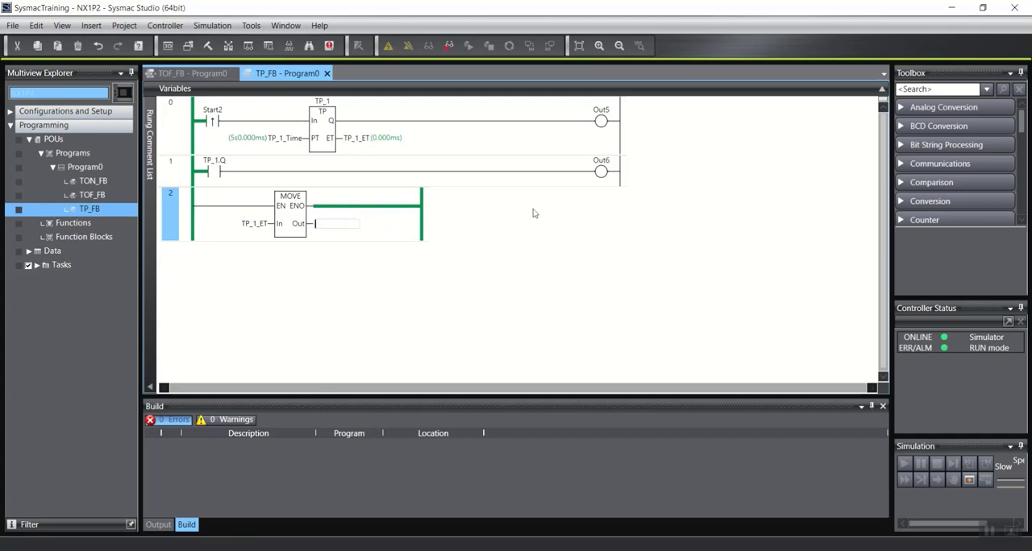
{"action": "type", "text": "TP_1_myET"}
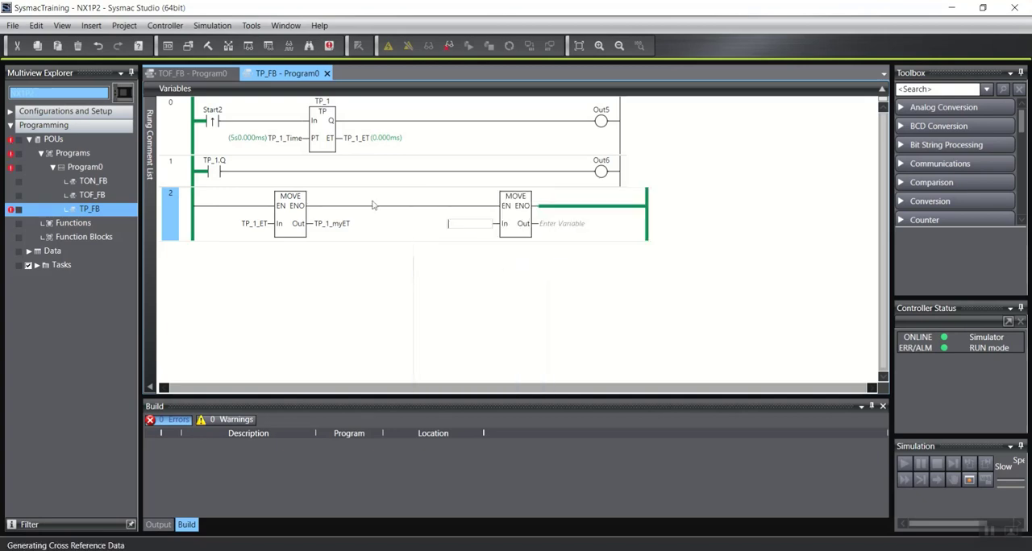
{"action": "mouse_move", "coordinate": [323, 110]}
{"action": "type", "text": "TP_1_E"}
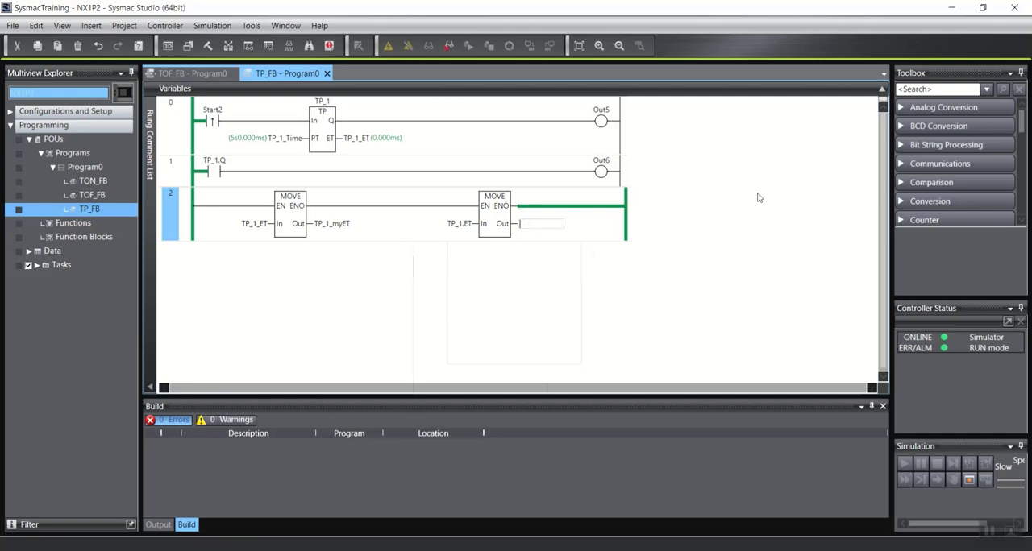
Add a second MOVE block with TP_1_ET as its In source
{"action": "type", "text": "T"}
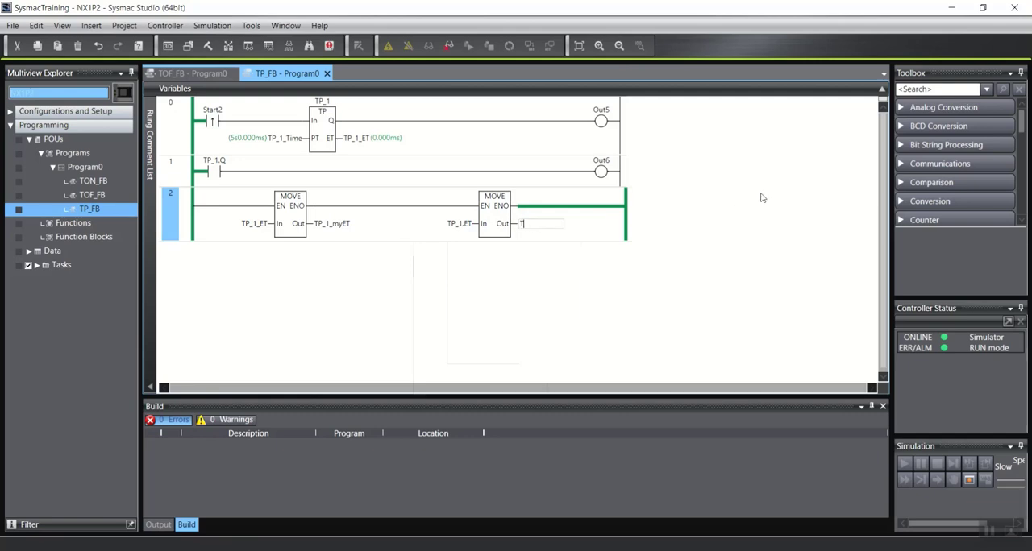
{"action": "type", "text": "TP_1_myET1"}
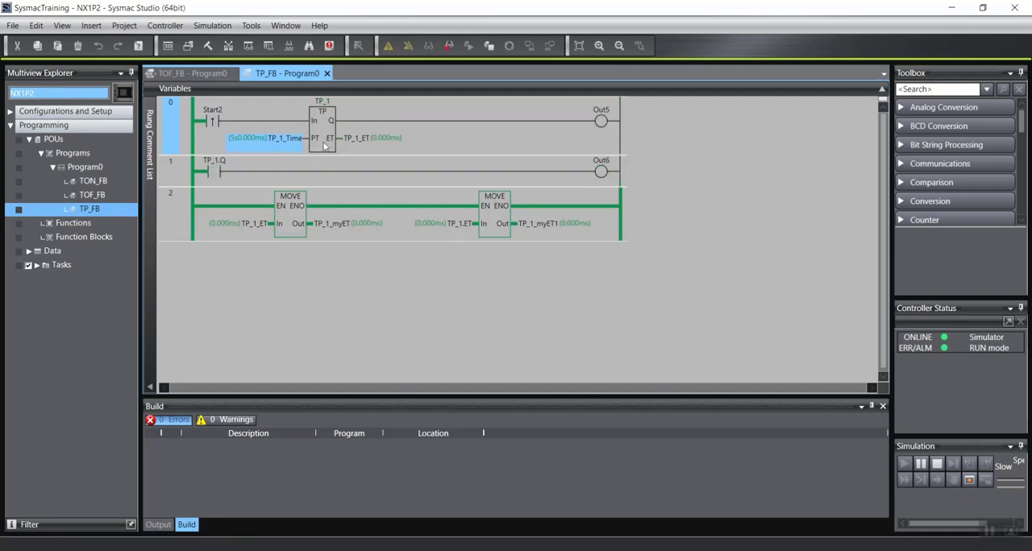
Begin editing the TP_1_Time preset value while the simulator runs
{"action": "double_click", "coordinate": [245, 139]}
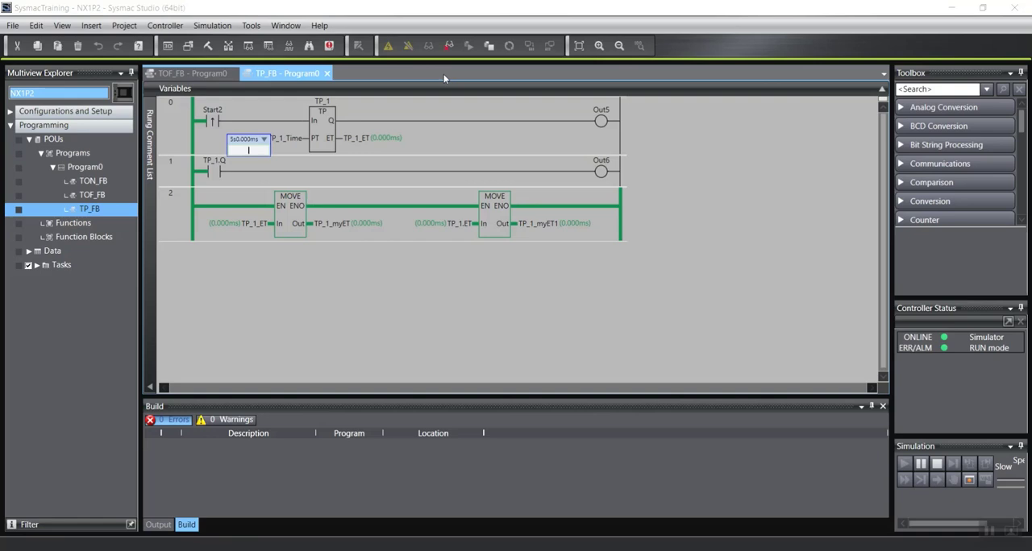